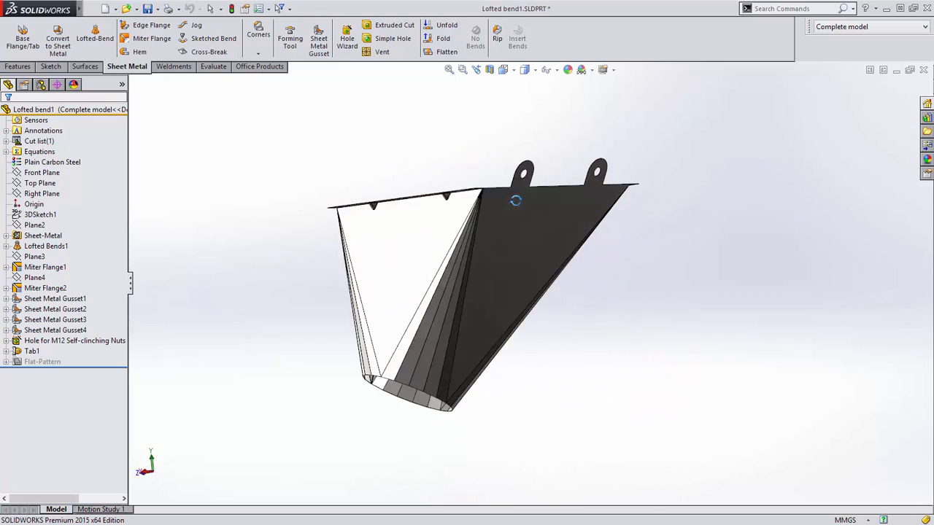
Rotate the view of the Start configuration showing the rectangle and elliptical profiles.
{"action": "left_click_drag", "start_coordinate": [516, 201], "coordinate": [629, 236]}
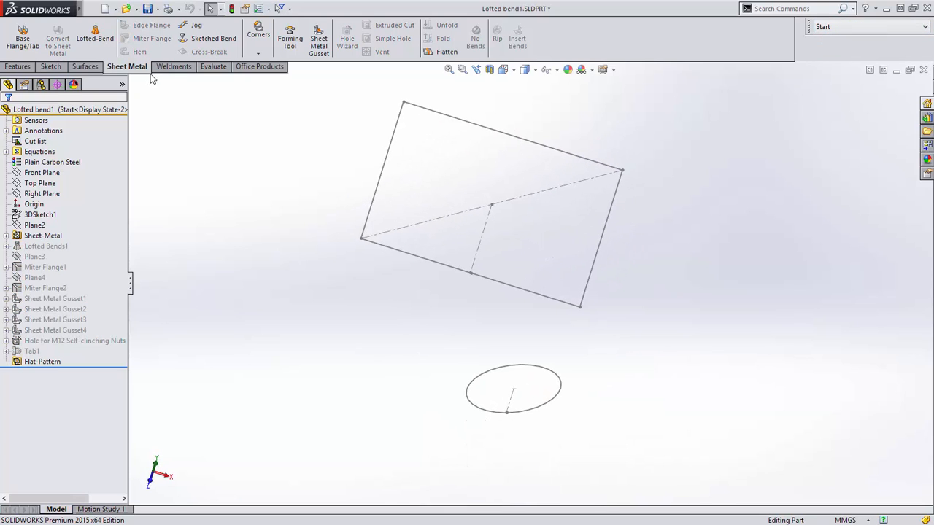
Create a bent lofted bend between Sketch2 and Sketch5 with 6 bends.
{"action": "left_click", "coordinate": [95, 37]}
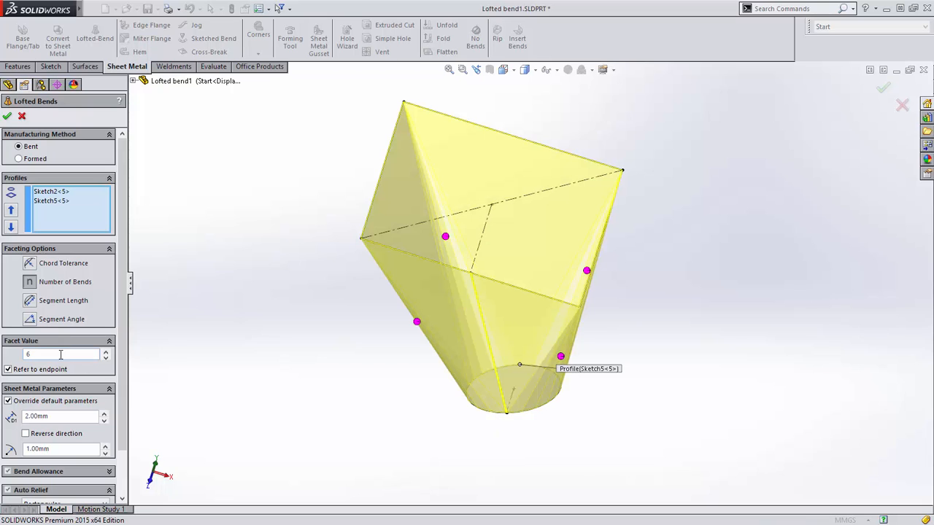
{"action": "left_click", "coordinate": [6, 116]}
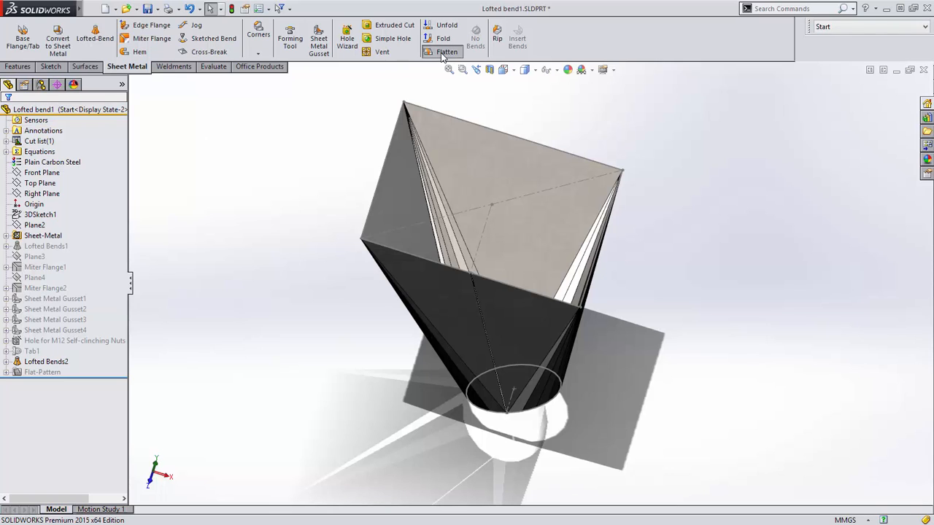
Toggle Flatten off and change the hopper's view orientation.
{"action": "left_click", "coordinate": [447, 52]}
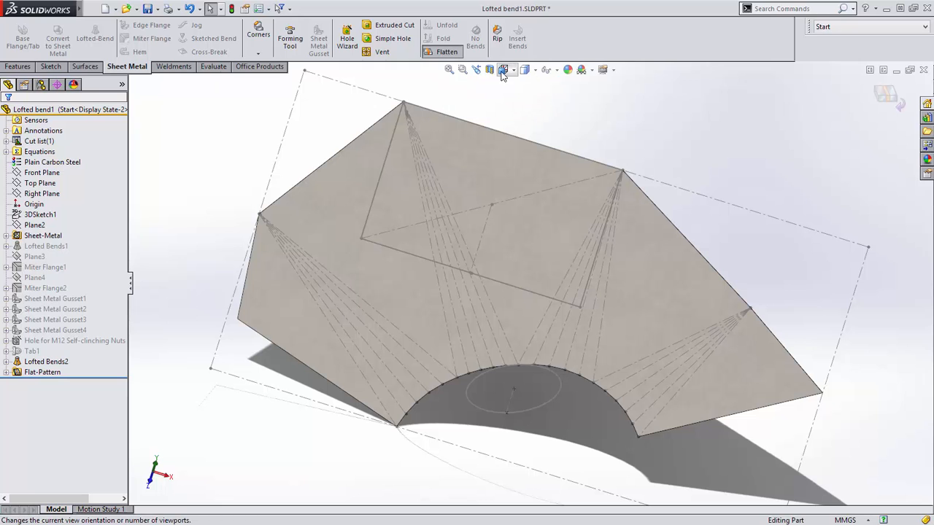
{"action": "left_click", "coordinate": [503, 70]}
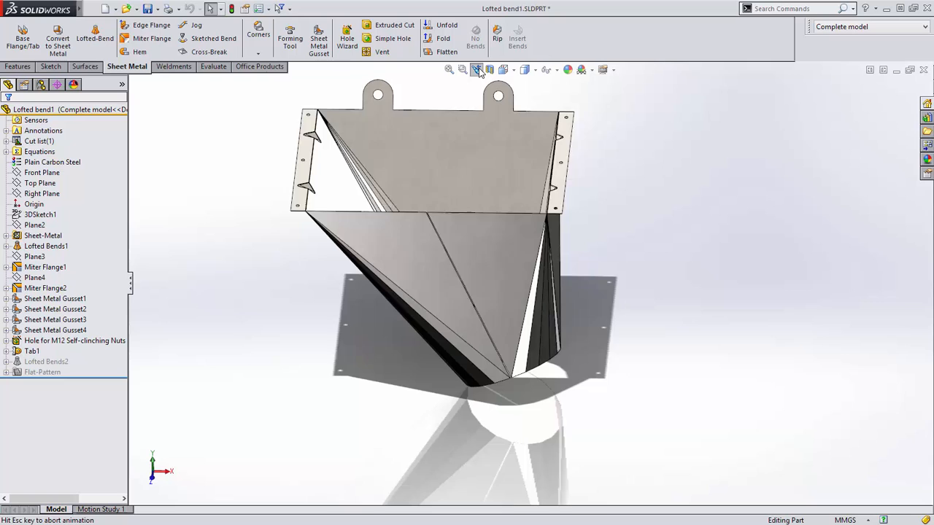
Flatten the hopper and enable gusset profile and centre display in Sheet Metal document properties.
{"action": "left_click", "coordinate": [446, 52]}
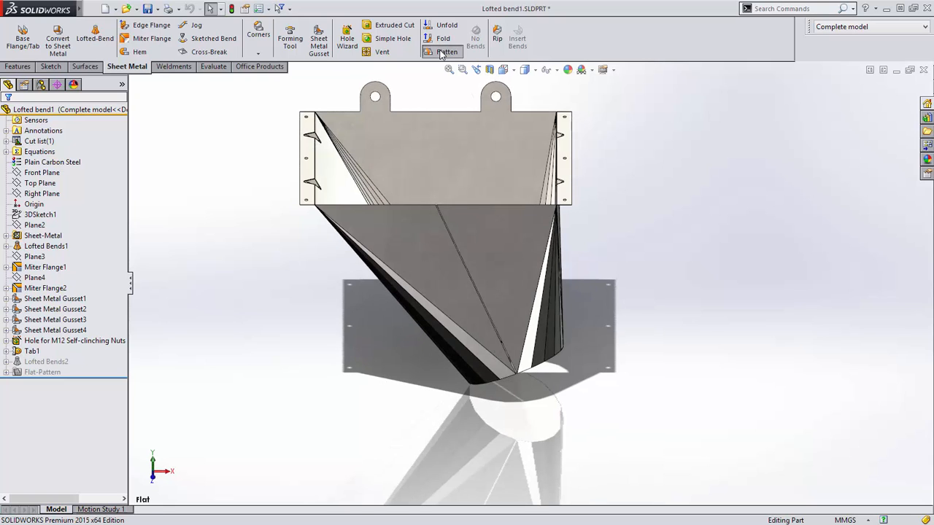
{"action": "left_click", "coordinate": [446, 51]}
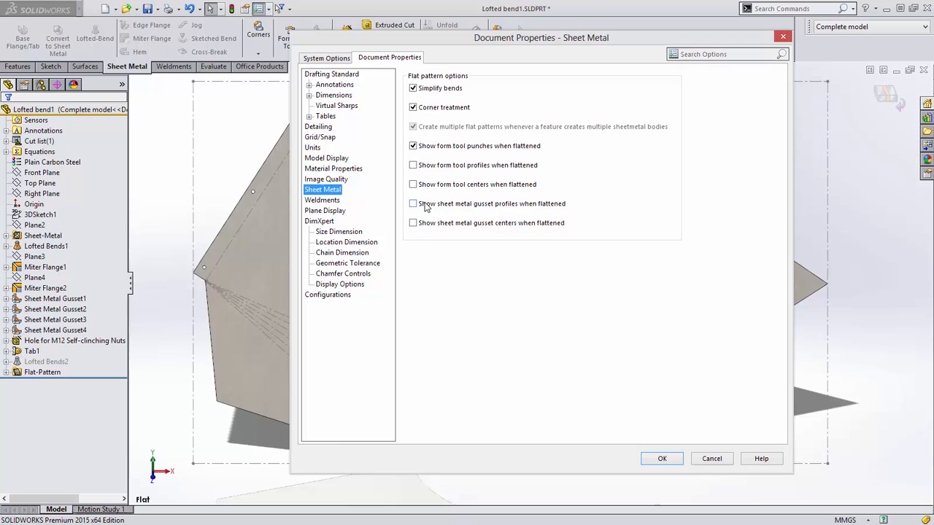
{"action": "left_click", "coordinate": [412, 204]}
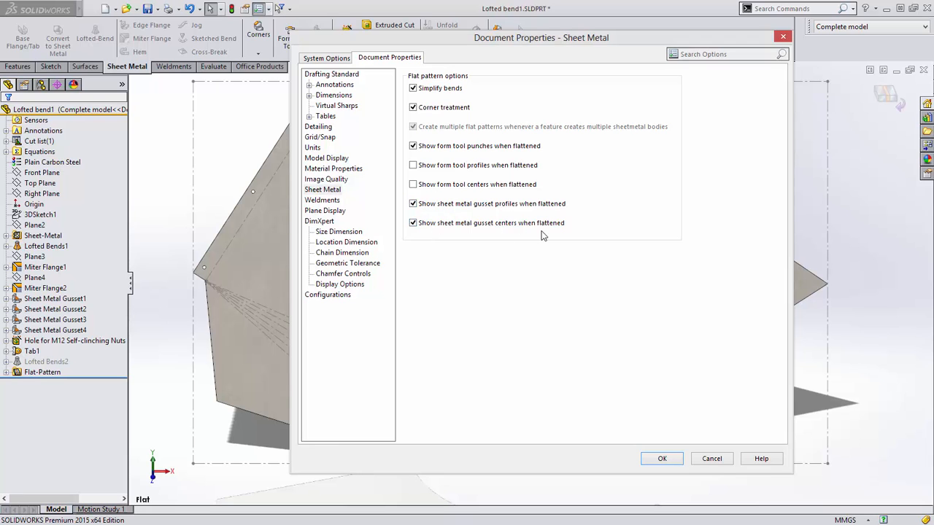
{"action": "left_click", "coordinate": [661, 458]}
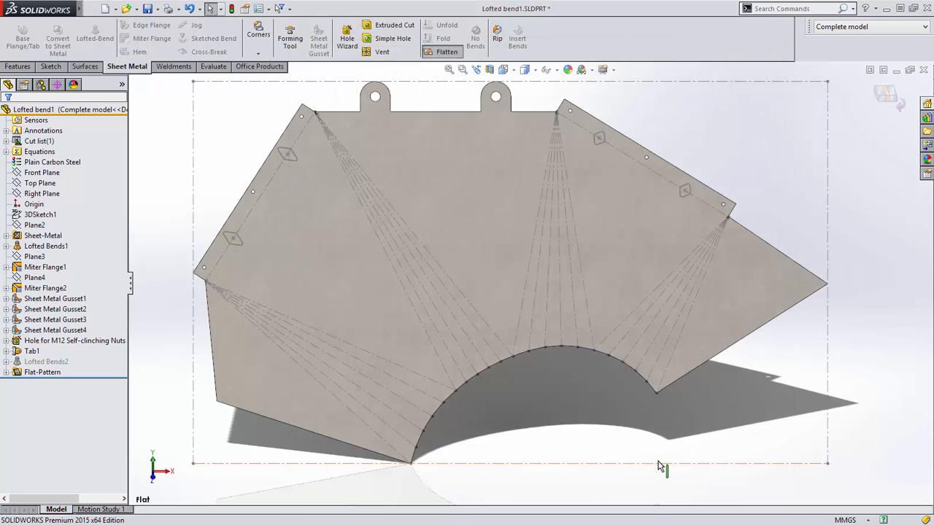
{"action": "mouse_move", "coordinate": [281, 135]}
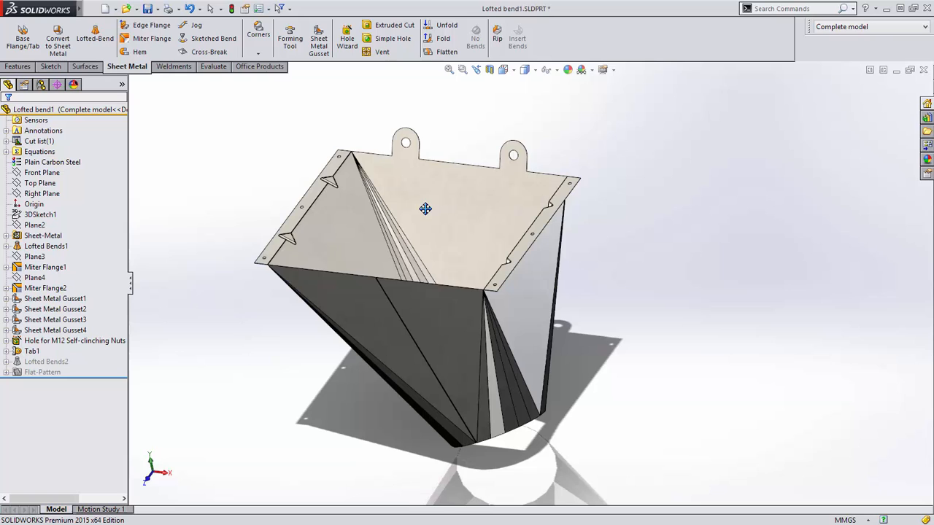
Bend the lifting-tab strip 65° along a line sketched on the back face.
{"action": "left_click", "coordinate": [213, 38]}
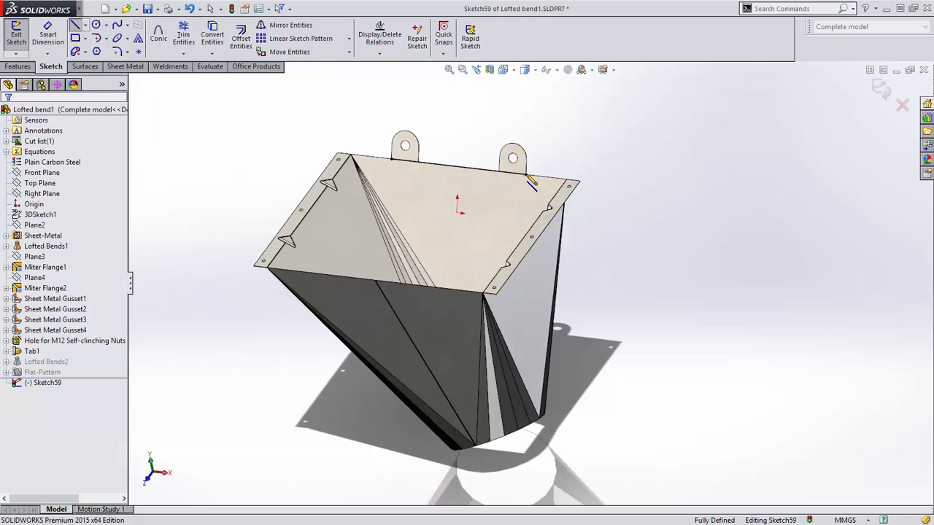
{"action": "left_click", "coordinate": [471, 37]}
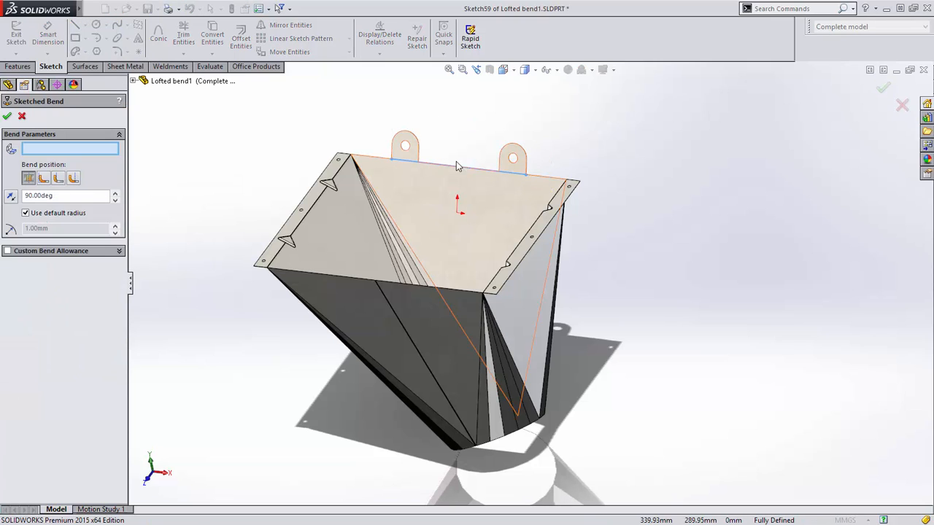
{"action": "left_click", "coordinate": [436, 184]}
{"action": "type", "text": "65"}
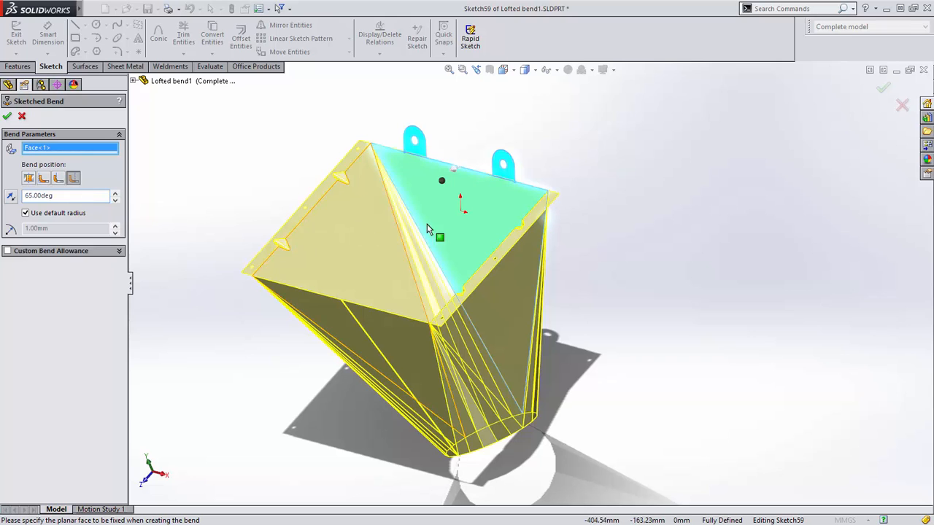
{"action": "left_click_drag", "start_coordinate": [427, 229], "coordinate": [496, 200]}
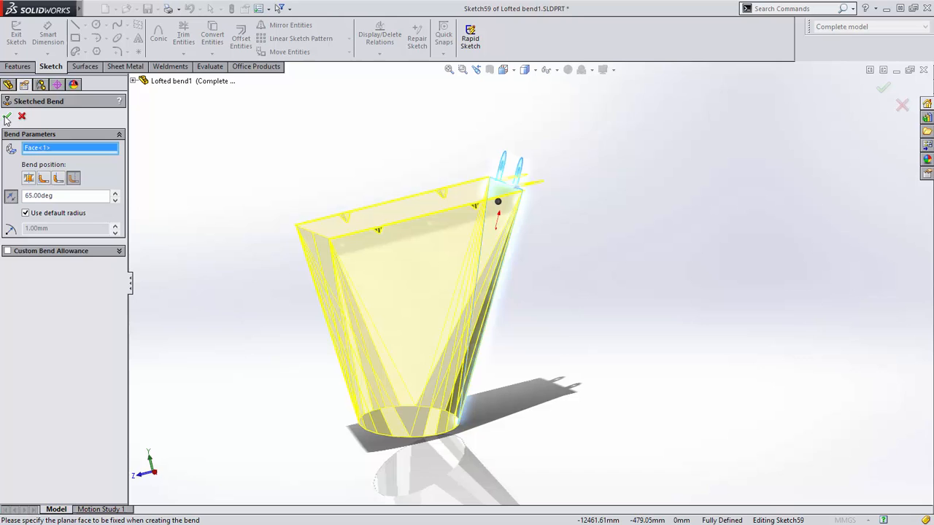
{"action": "left_click", "coordinate": [7, 117]}
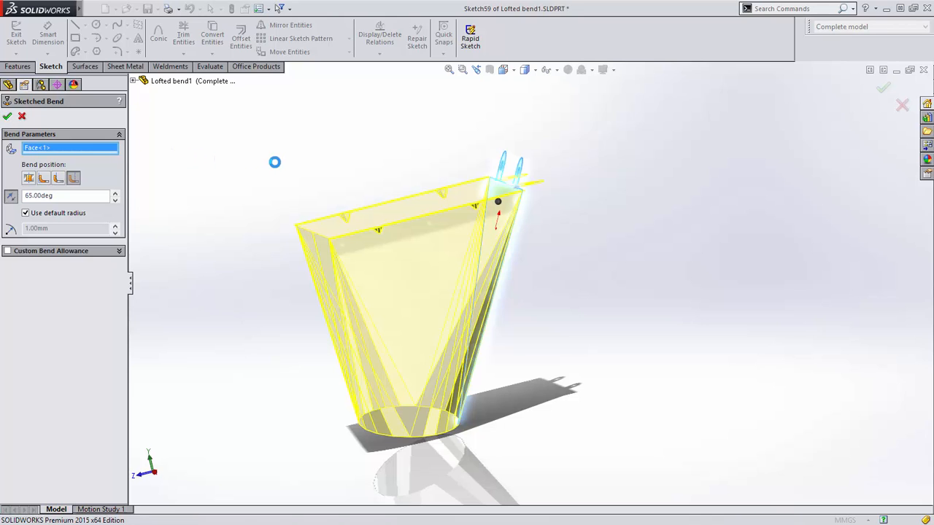
{"action": "left_click", "coordinate": [7, 116]}
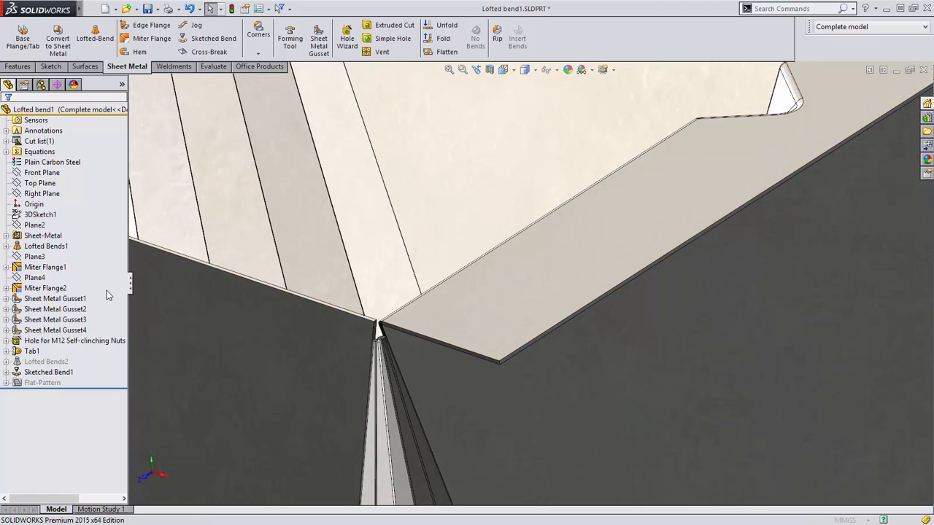
Re-specify the flange hole as a PEM Metric M12x1.75 self-clinching nut and restore the previous view.
{"action": "left_click", "coordinate": [346, 38]}
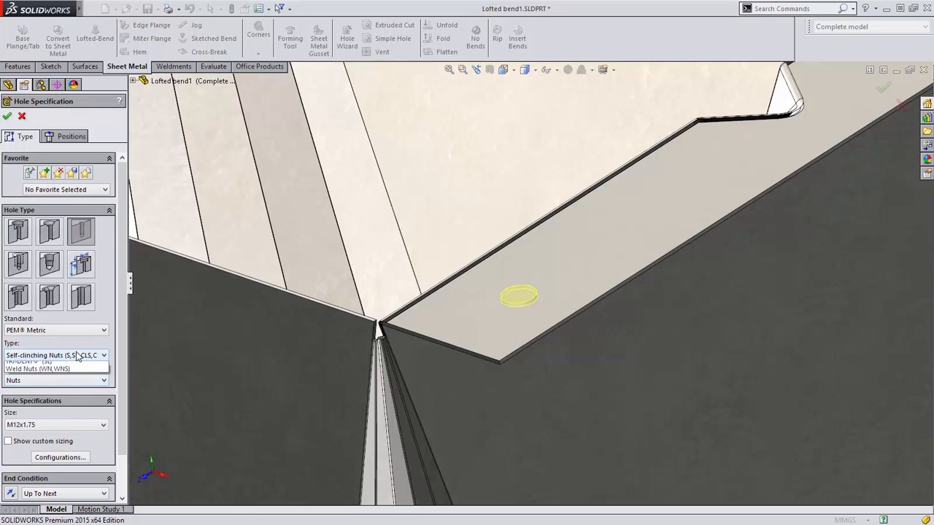
{"action": "left_click", "coordinate": [55, 356]}
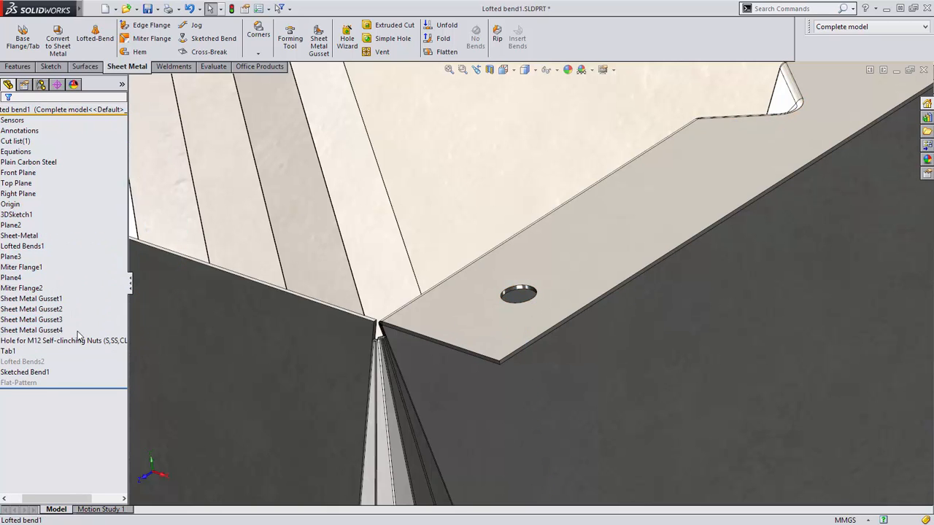
{"action": "left_click", "coordinate": [477, 70]}
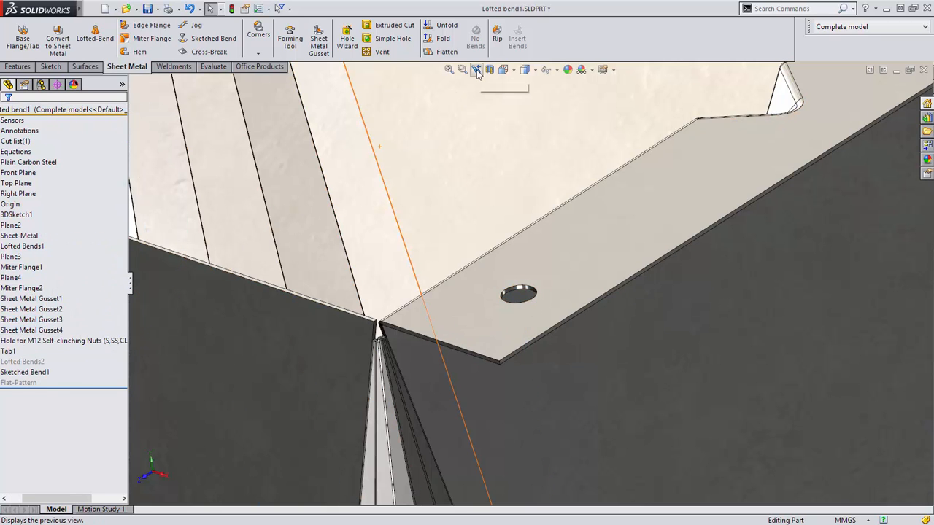
{"action": "left_click", "coordinate": [475, 69]}
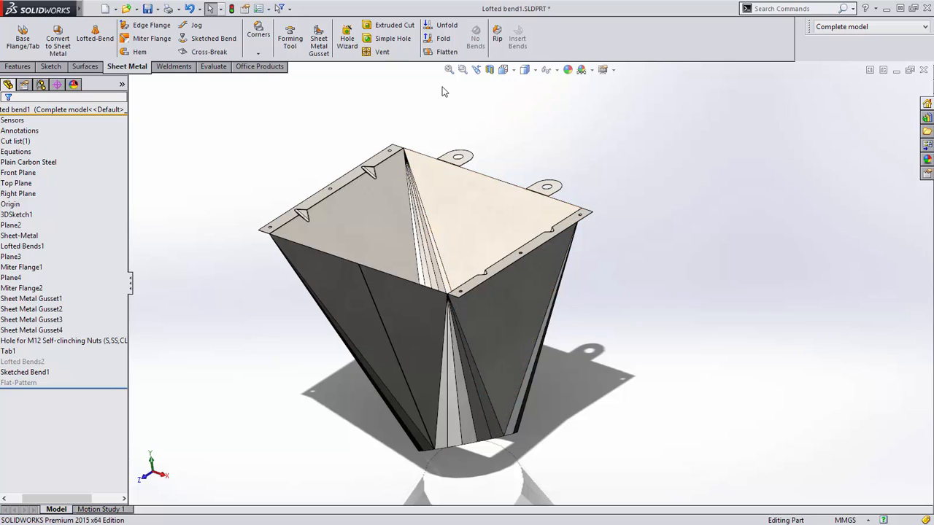
Mirror the hopper about the Right Plane into a new part, keeping the transfer options.
{"action": "left_click", "coordinate": [18, 193]}
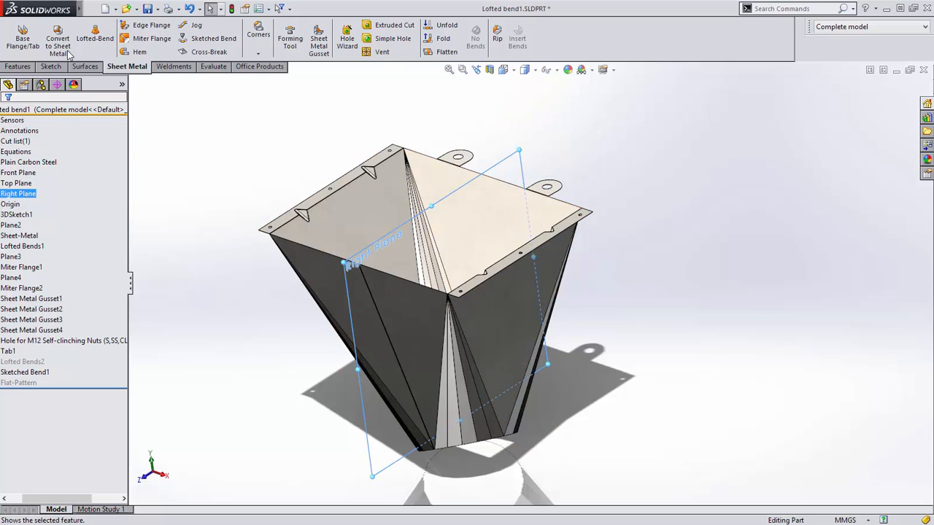
{"action": "left_click", "coordinate": [159, 8]}
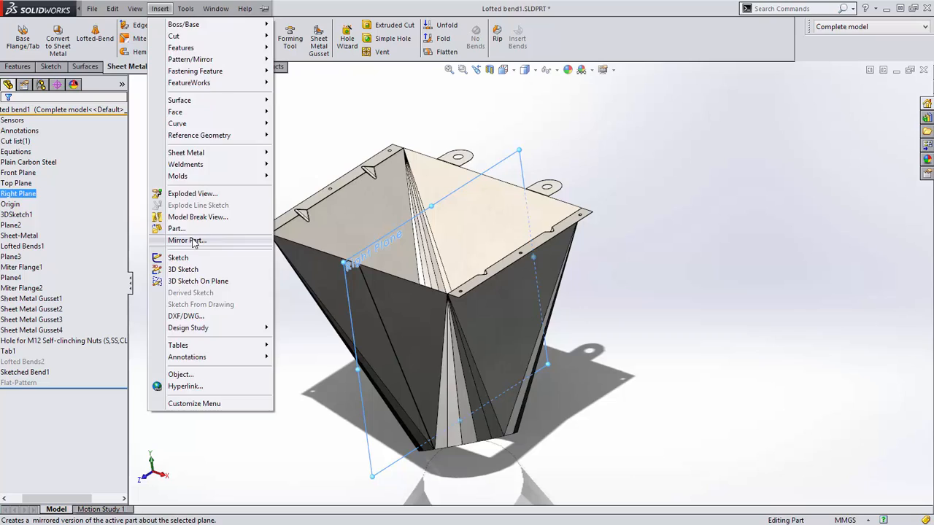
{"action": "left_click", "coordinate": [176, 228]}
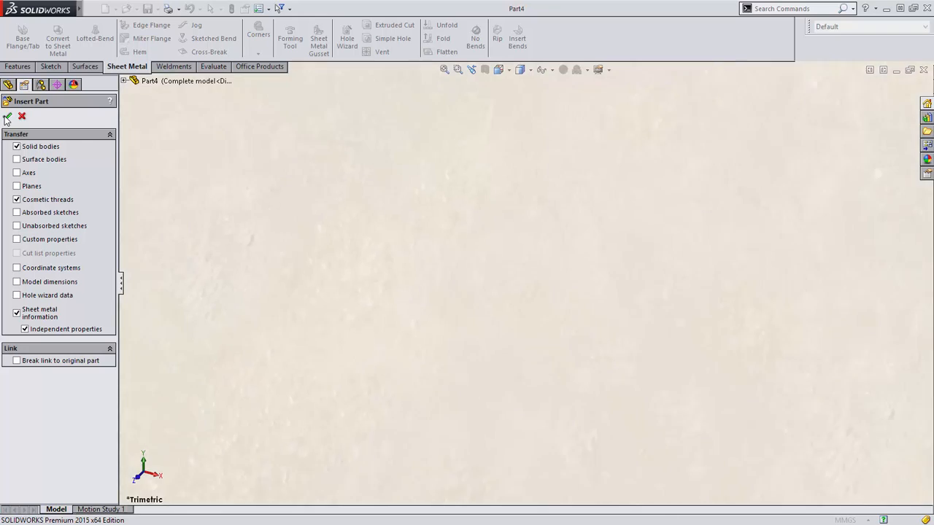
{"action": "left_click", "coordinate": [7, 117]}
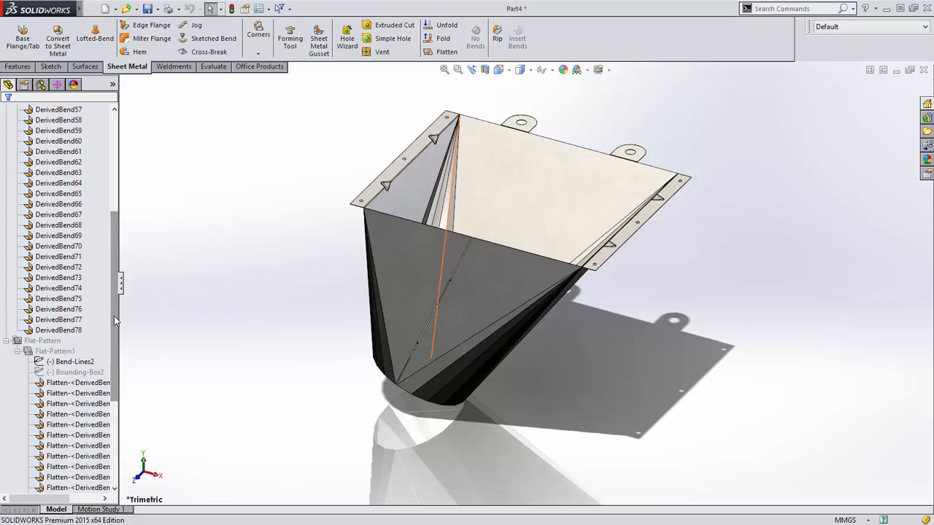
Save the part as mirror.SLDPRT and start a C-size drawing from it.
{"action": "left_click", "coordinate": [117, 9]}
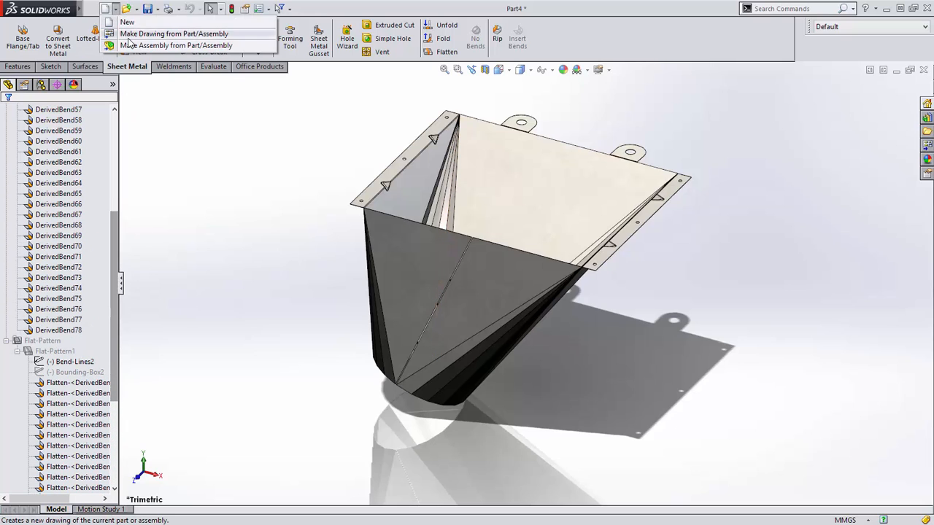
{"action": "left_click", "coordinate": [173, 34]}
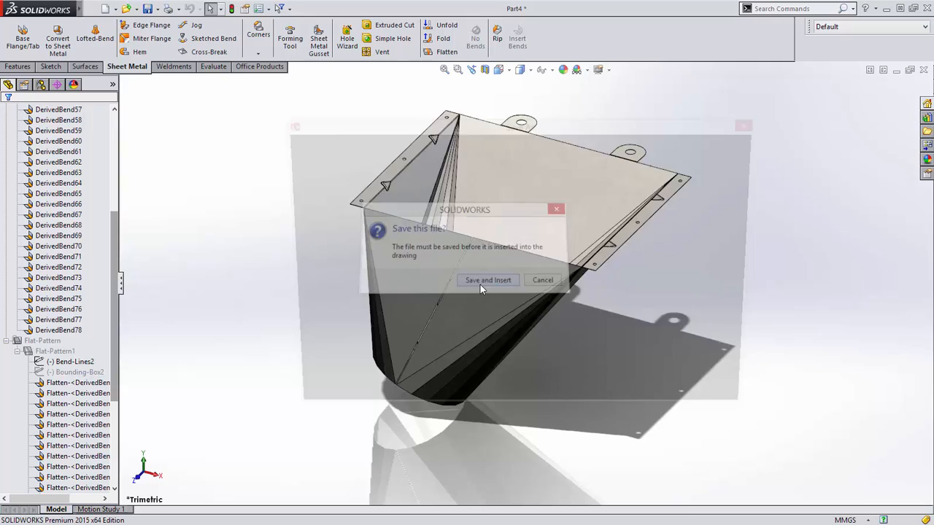
{"action": "left_click", "coordinate": [487, 280]}
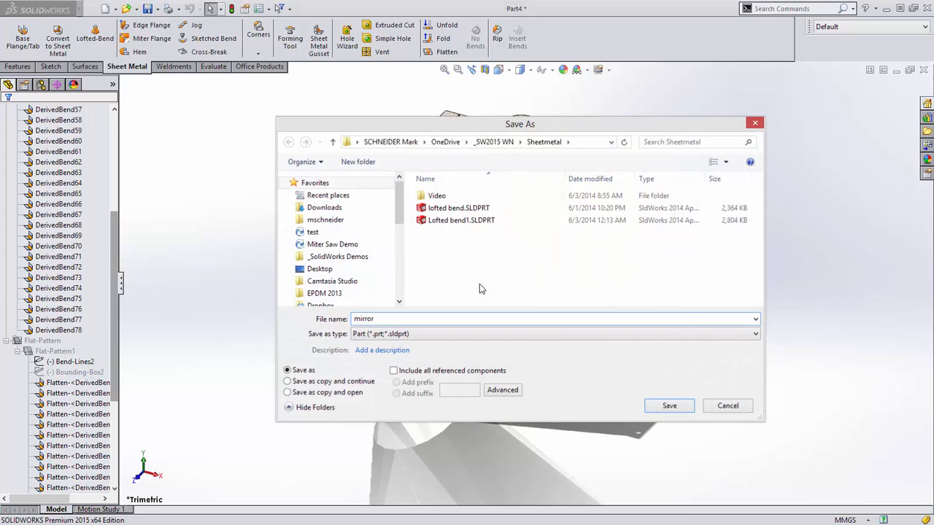
{"action": "left_click", "coordinate": [668, 405]}
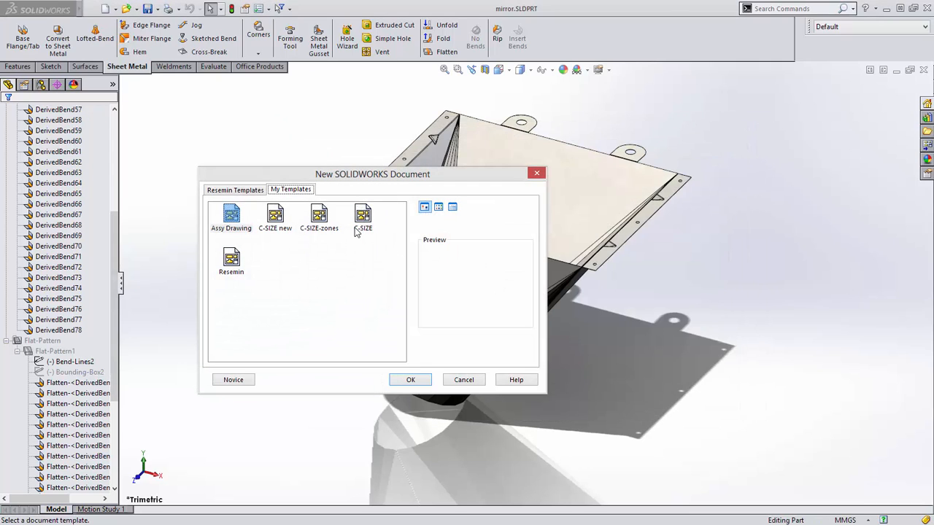
{"action": "left_click", "coordinate": [410, 379]}
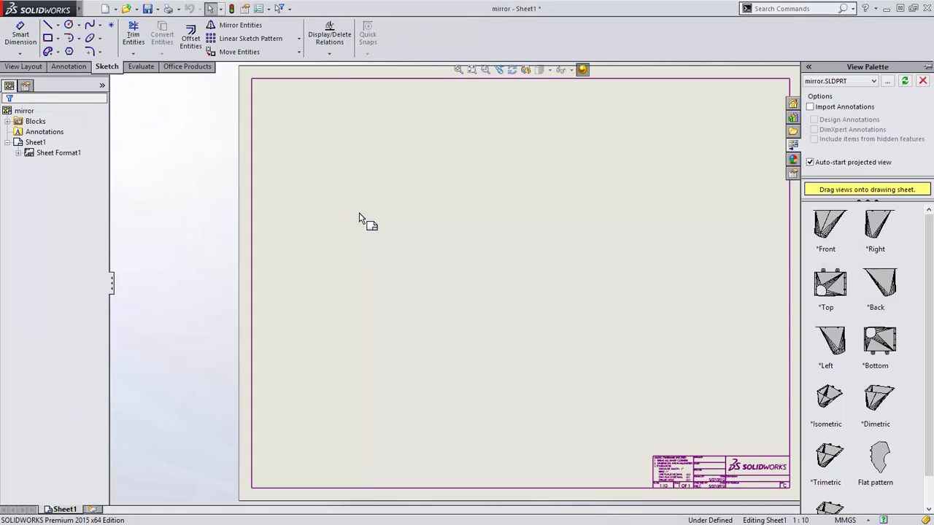